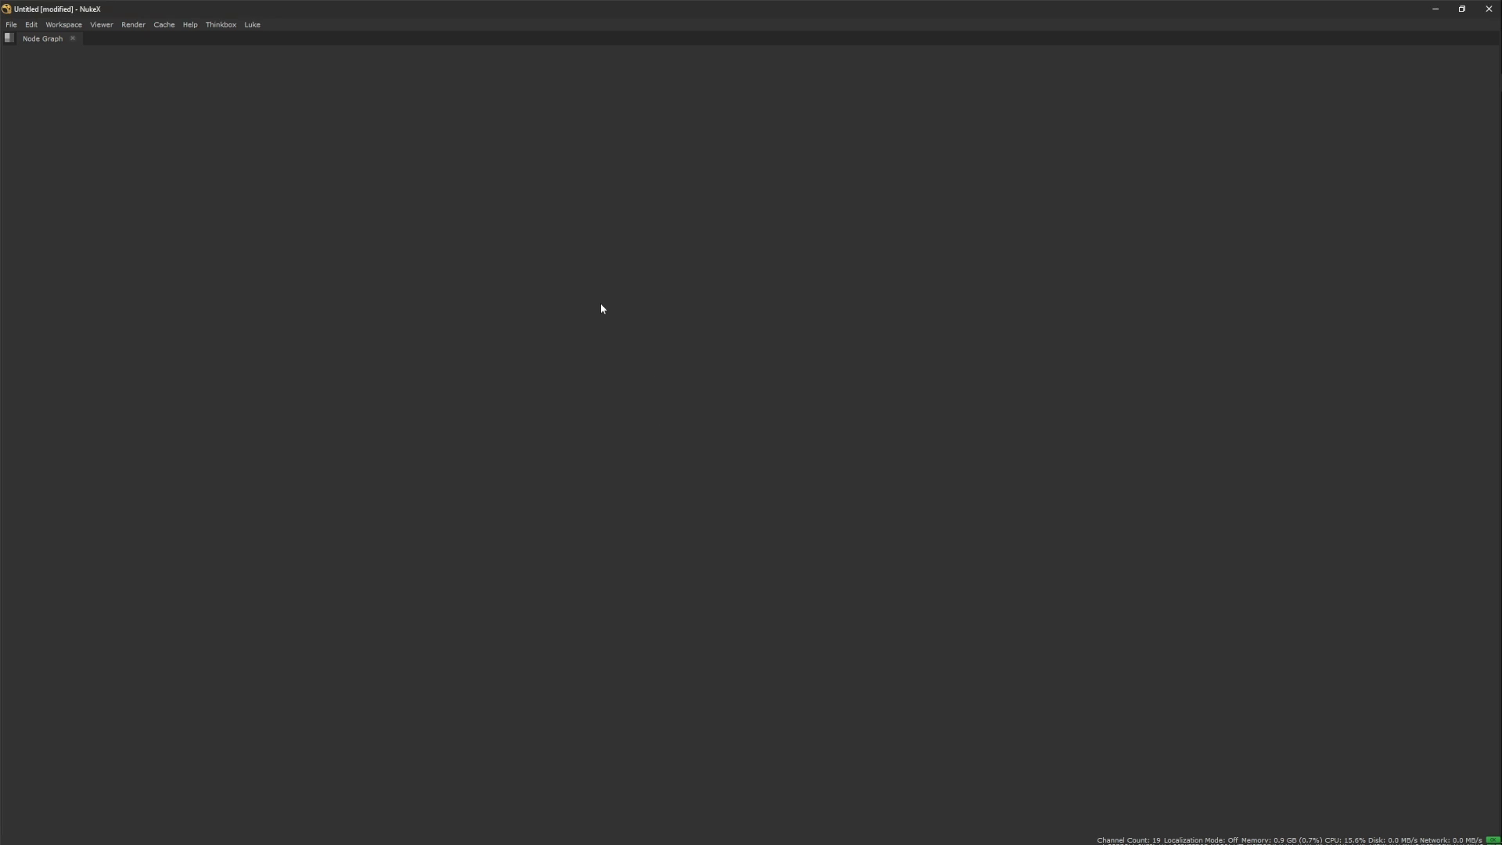
# Step: Create a LabelConnector parent dot labelled PLATE, then start the connector command with 'co'
pyautogui.write('plate')
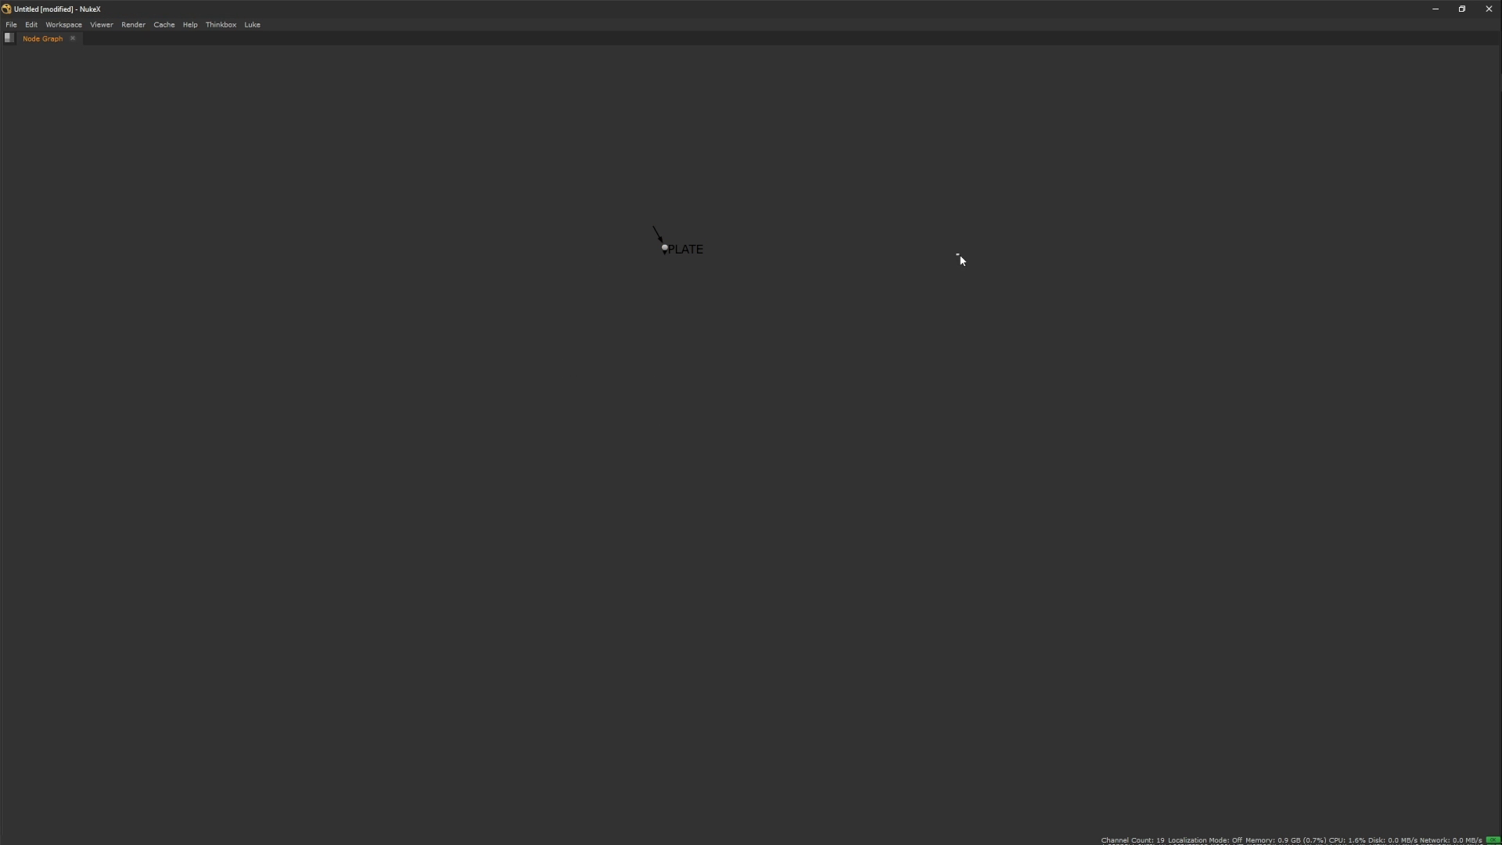
pyautogui.write('co')
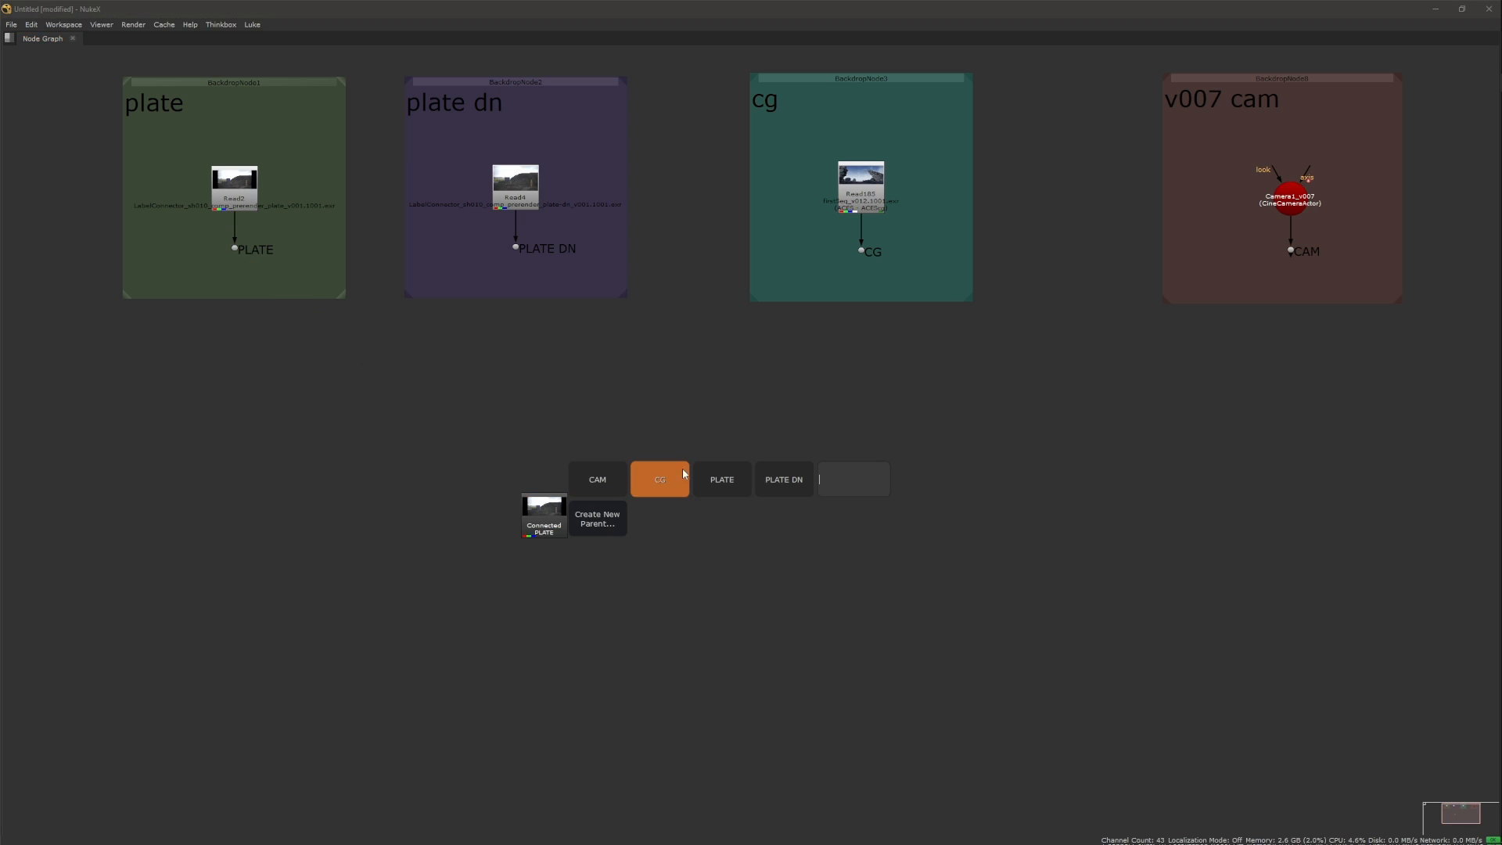
# Step: Pick the CG parent for the new child connector node
pyautogui.click(660, 479)
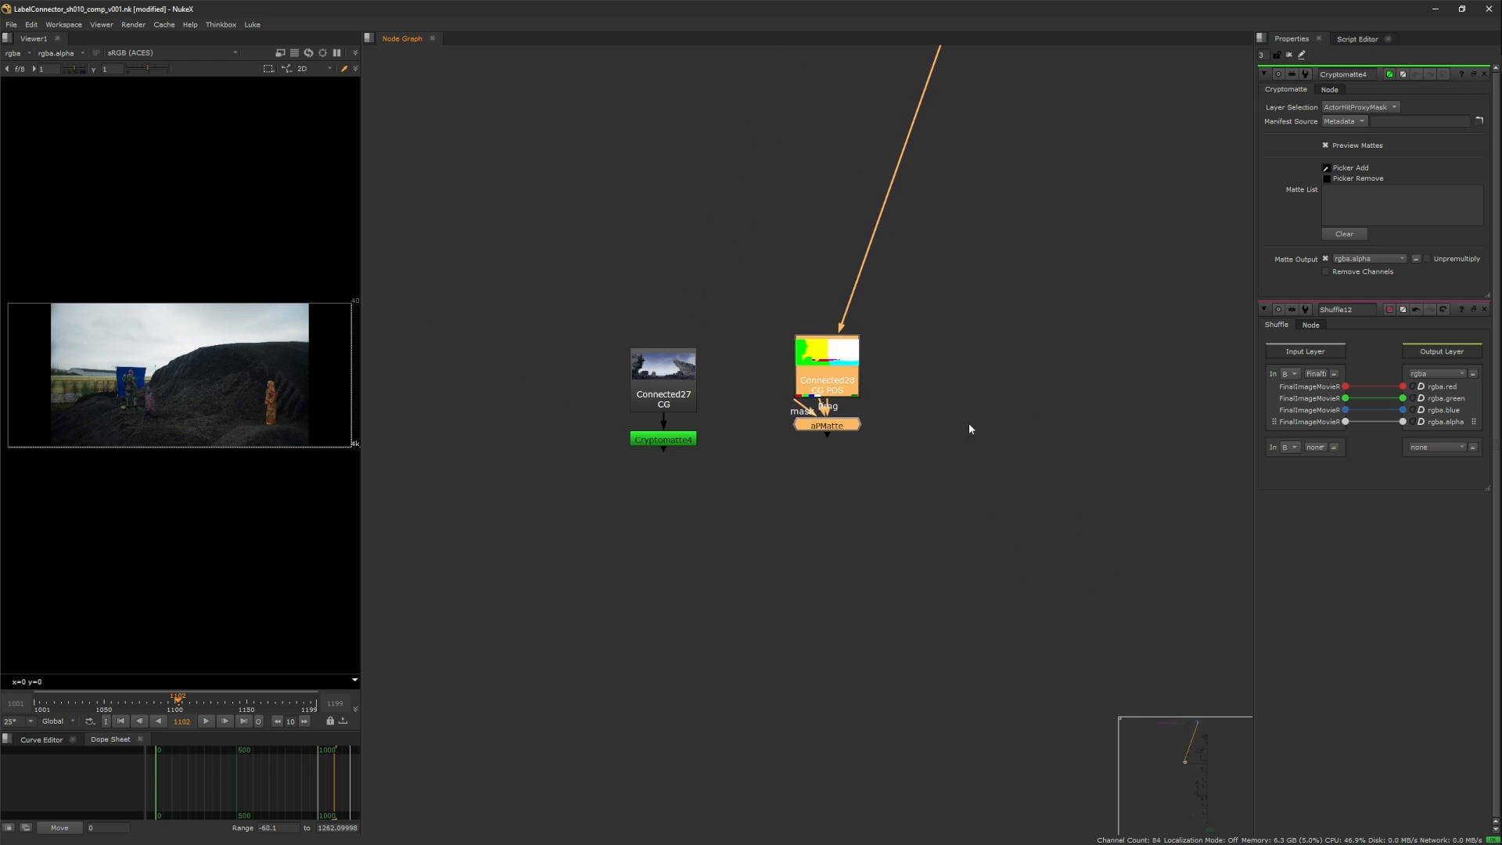
# Step: Drag across the Connected27/Connected29 nodes feeding Cryptomatte and aiMatte in the sh010 comp
pyautogui.moveTo(826, 383); pyautogui.dragTo(1006, 451)
pyautogui.write('dasg')
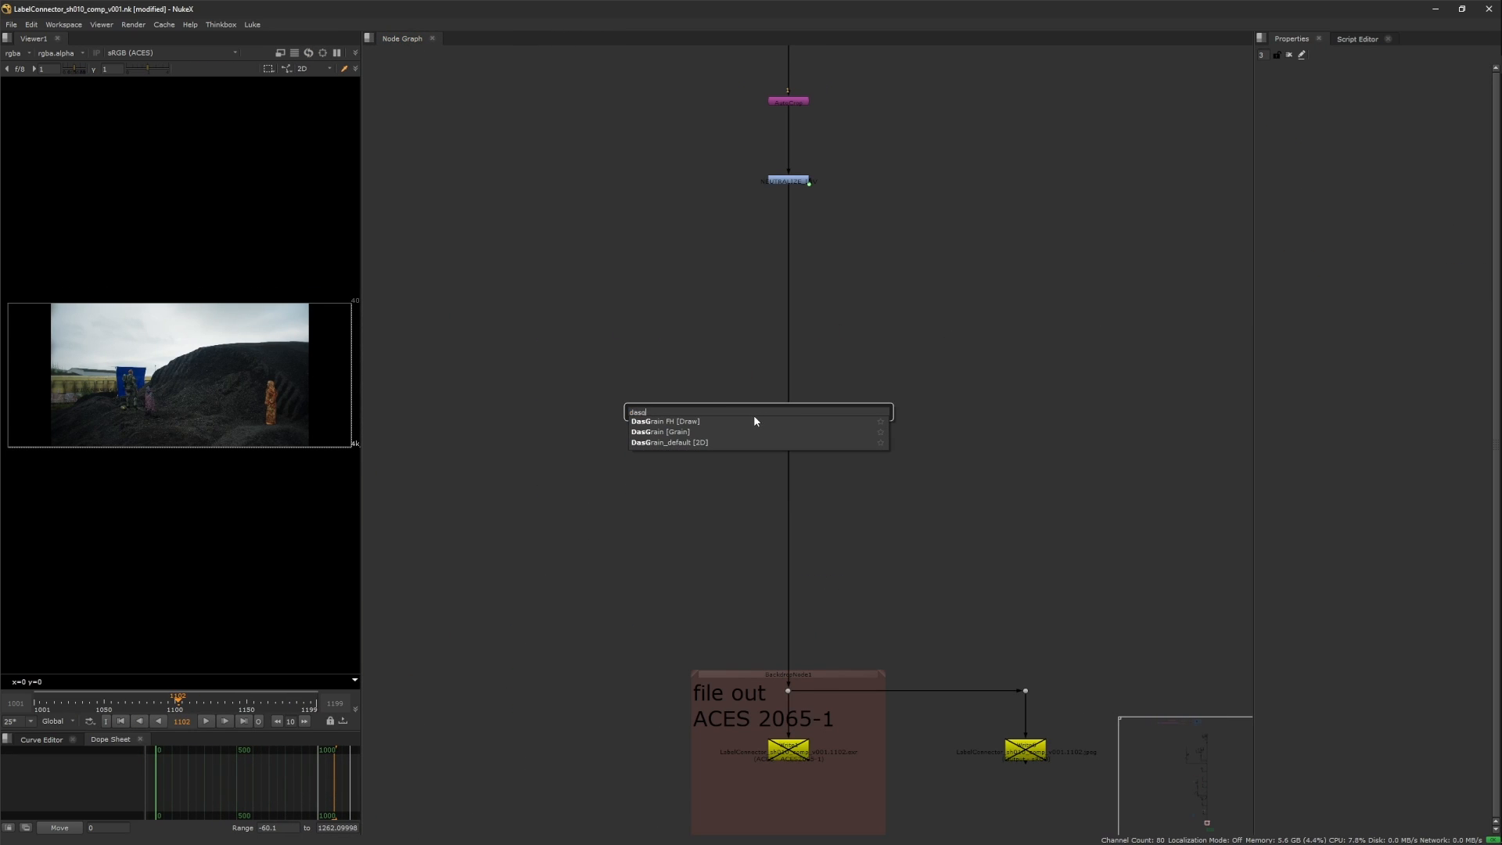
# Step: Add a DasGrain node to the comp and bring up the connector actions for the child node
pyautogui.click(659, 421)
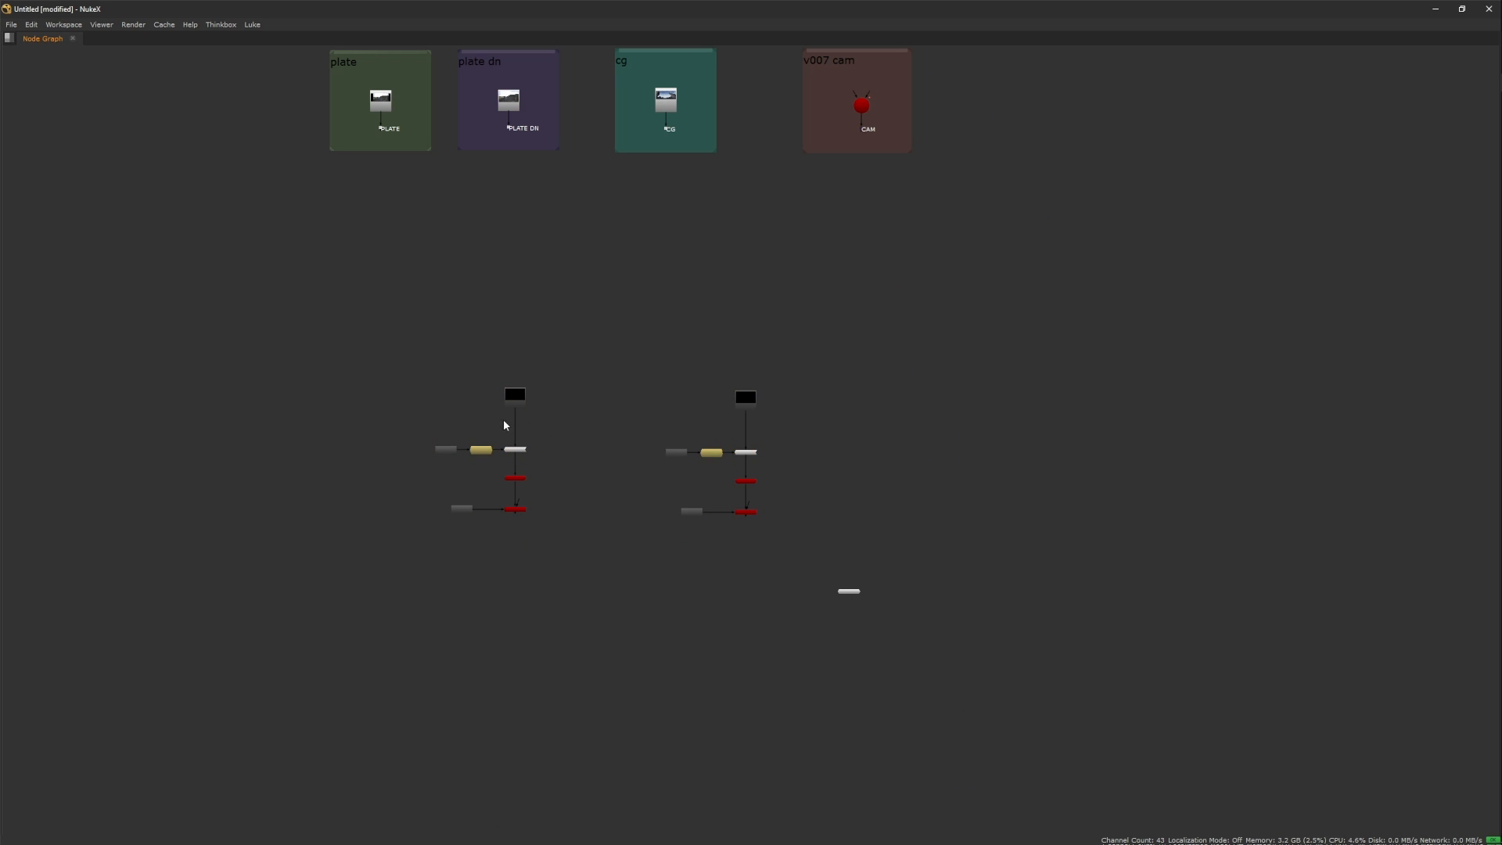
pyautogui.press('ctrl+a')
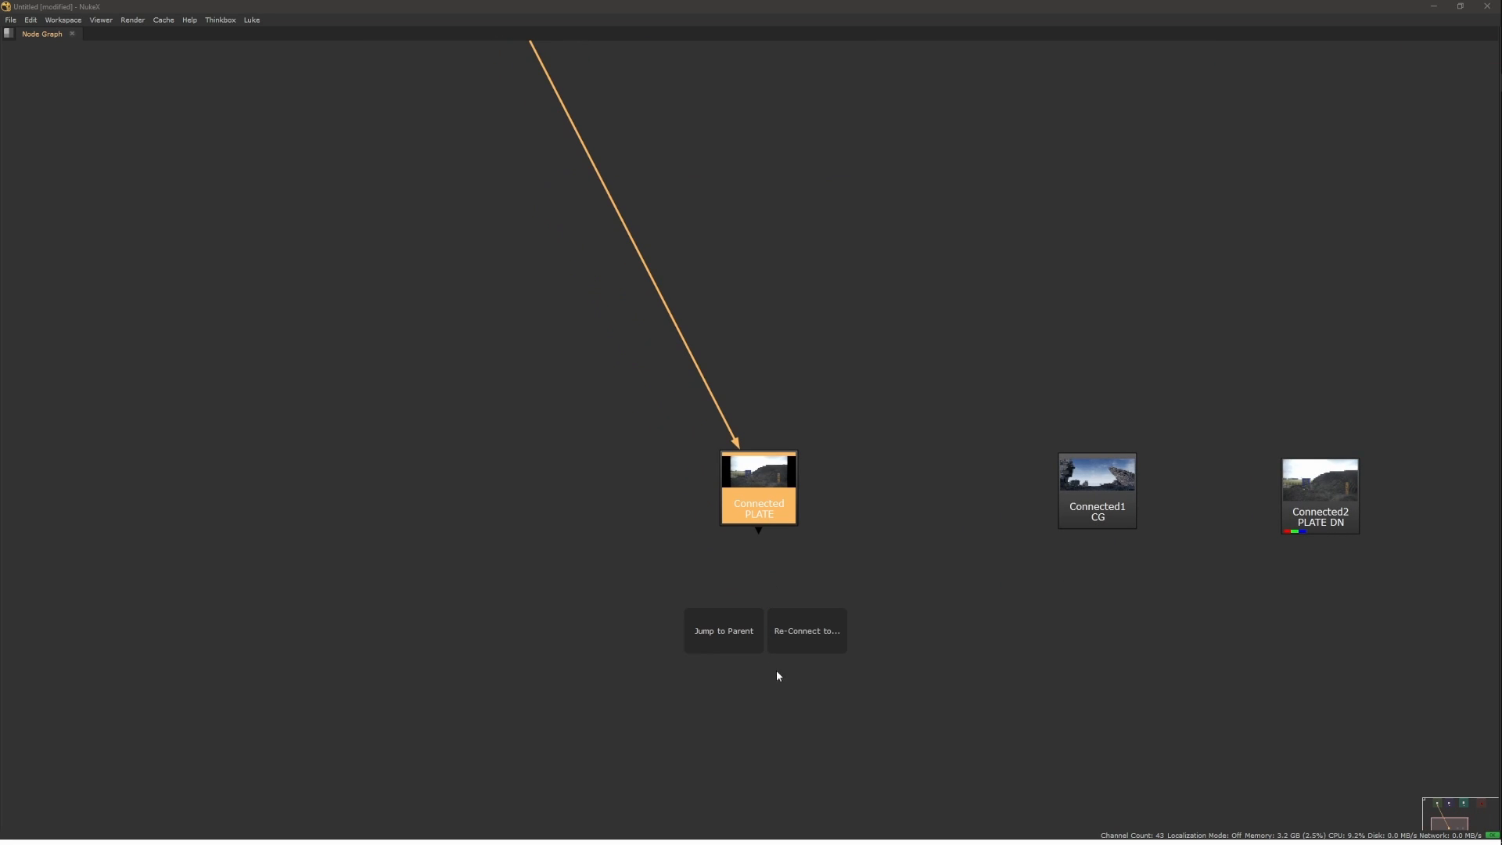
# Step: Jump to the child's parent dot, rename it CG ENV and begin choosing its colour
pyautogui.click(724, 630)
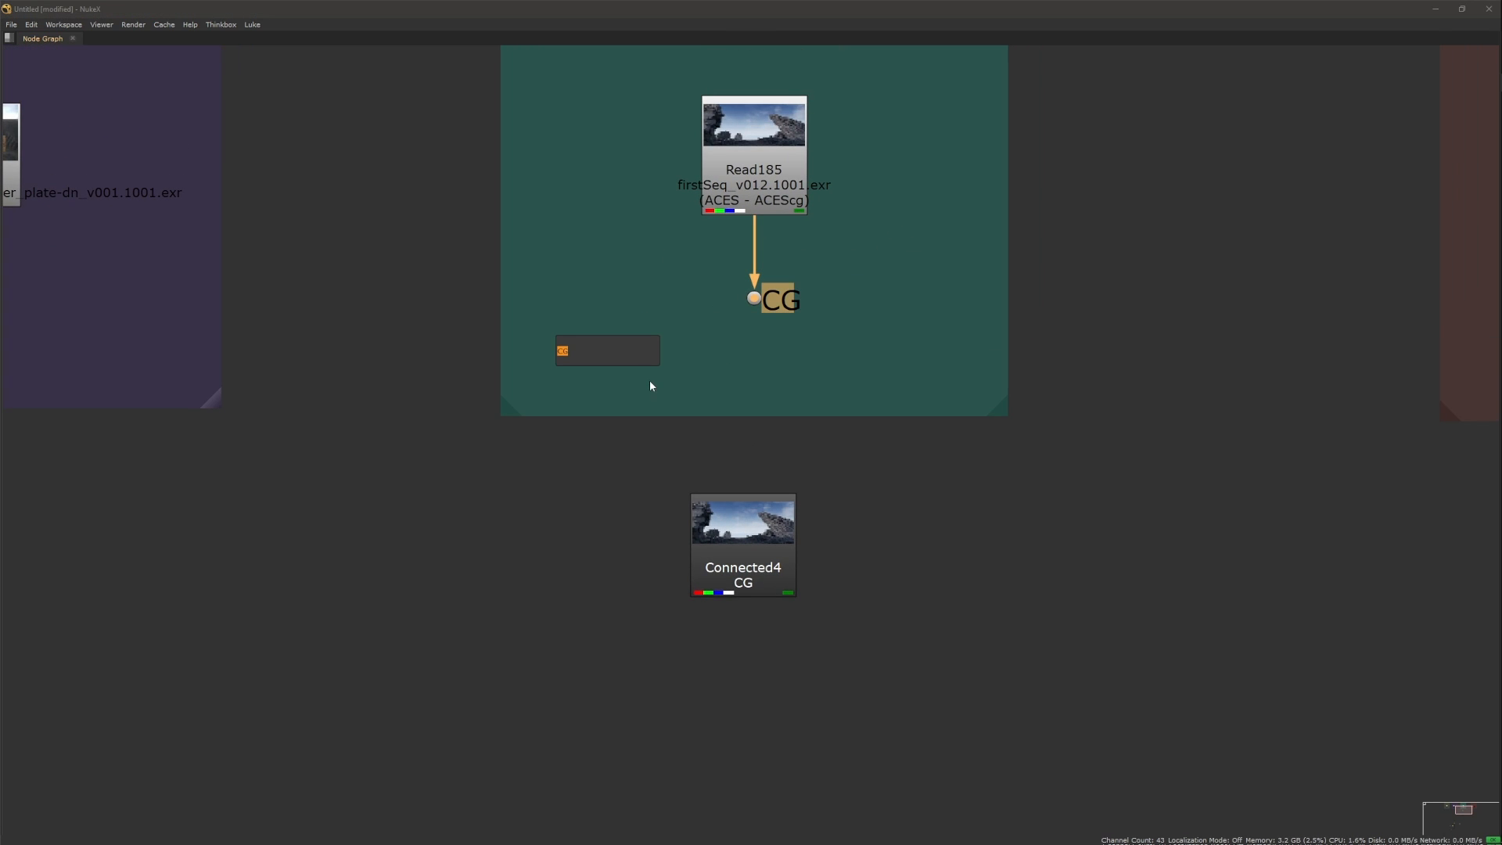
pyautogui.write('ENV')
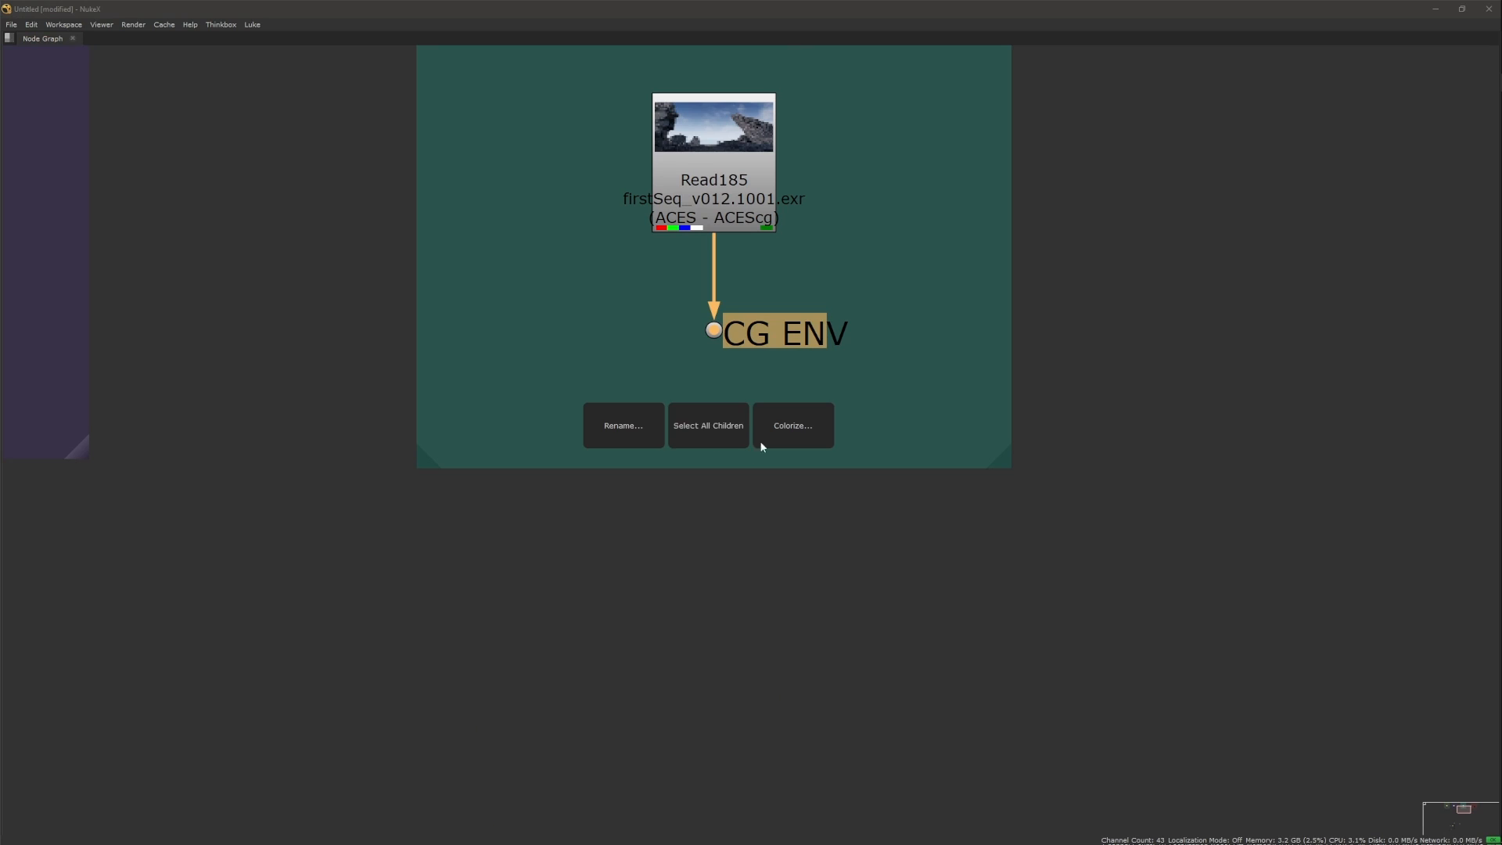
pyautogui.click(792, 425)
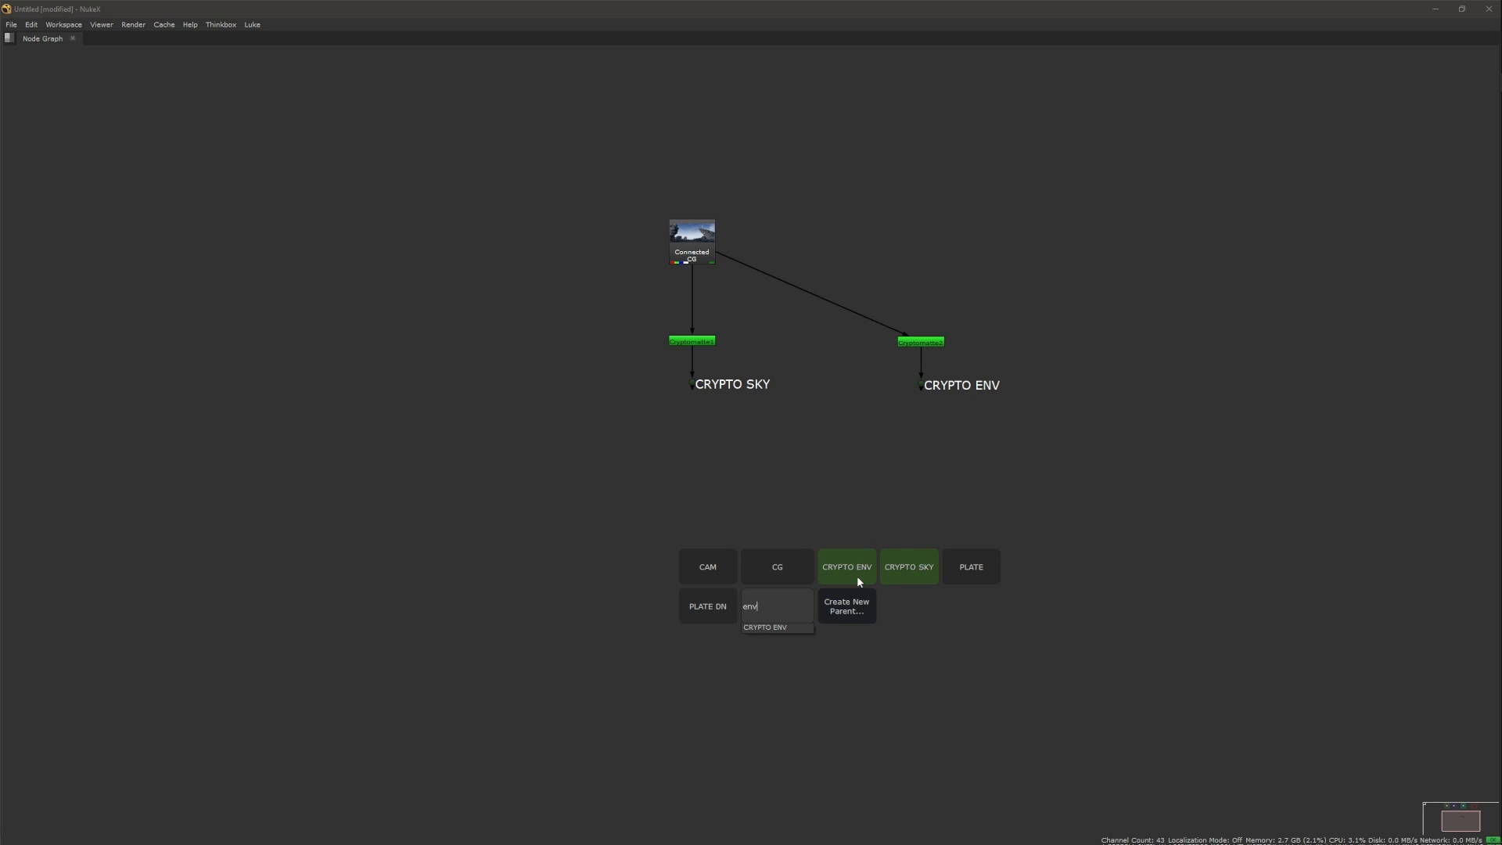
# Step: Pick the green CRYPTO ENV parent for the new child node
pyautogui.click(764, 626)
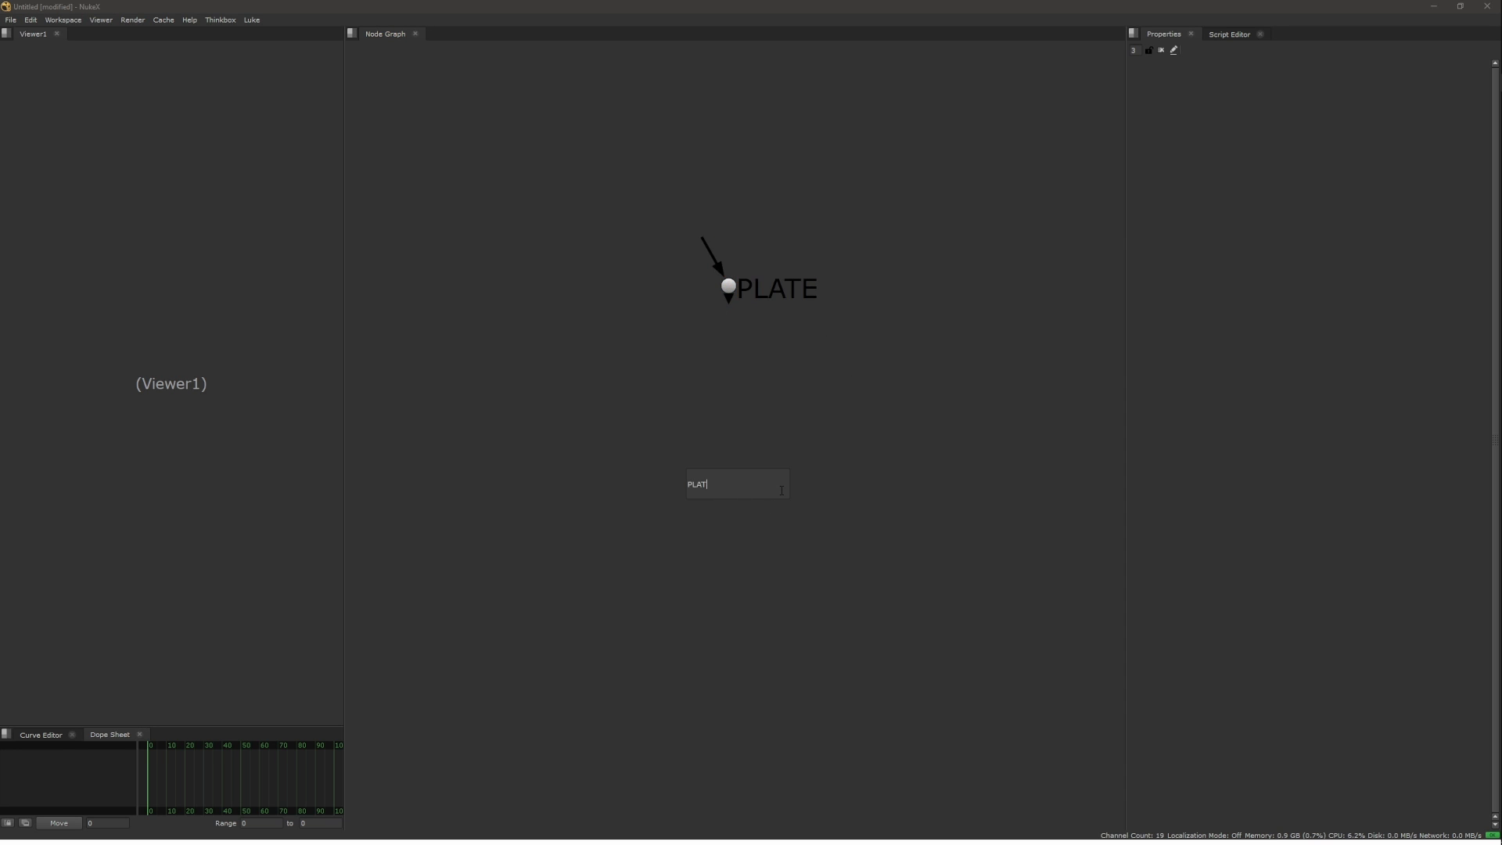
# Step: Submit the reused PLATE label, dismiss the 'Label already in use' warning, then dismiss the skipped CG connector dots warning
pyautogui.press('Return')
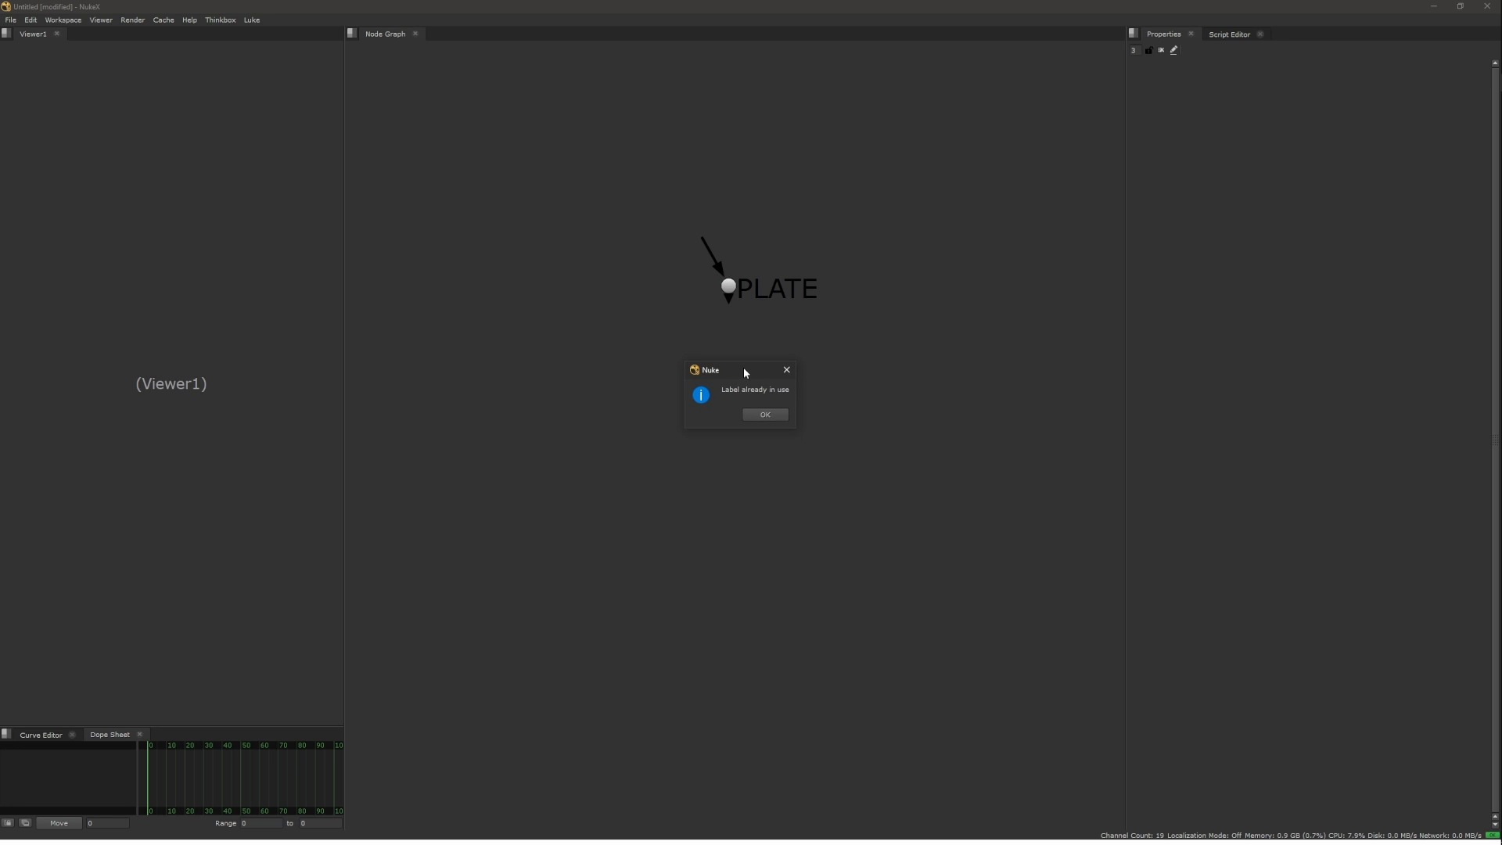
pyautogui.click(764, 414)
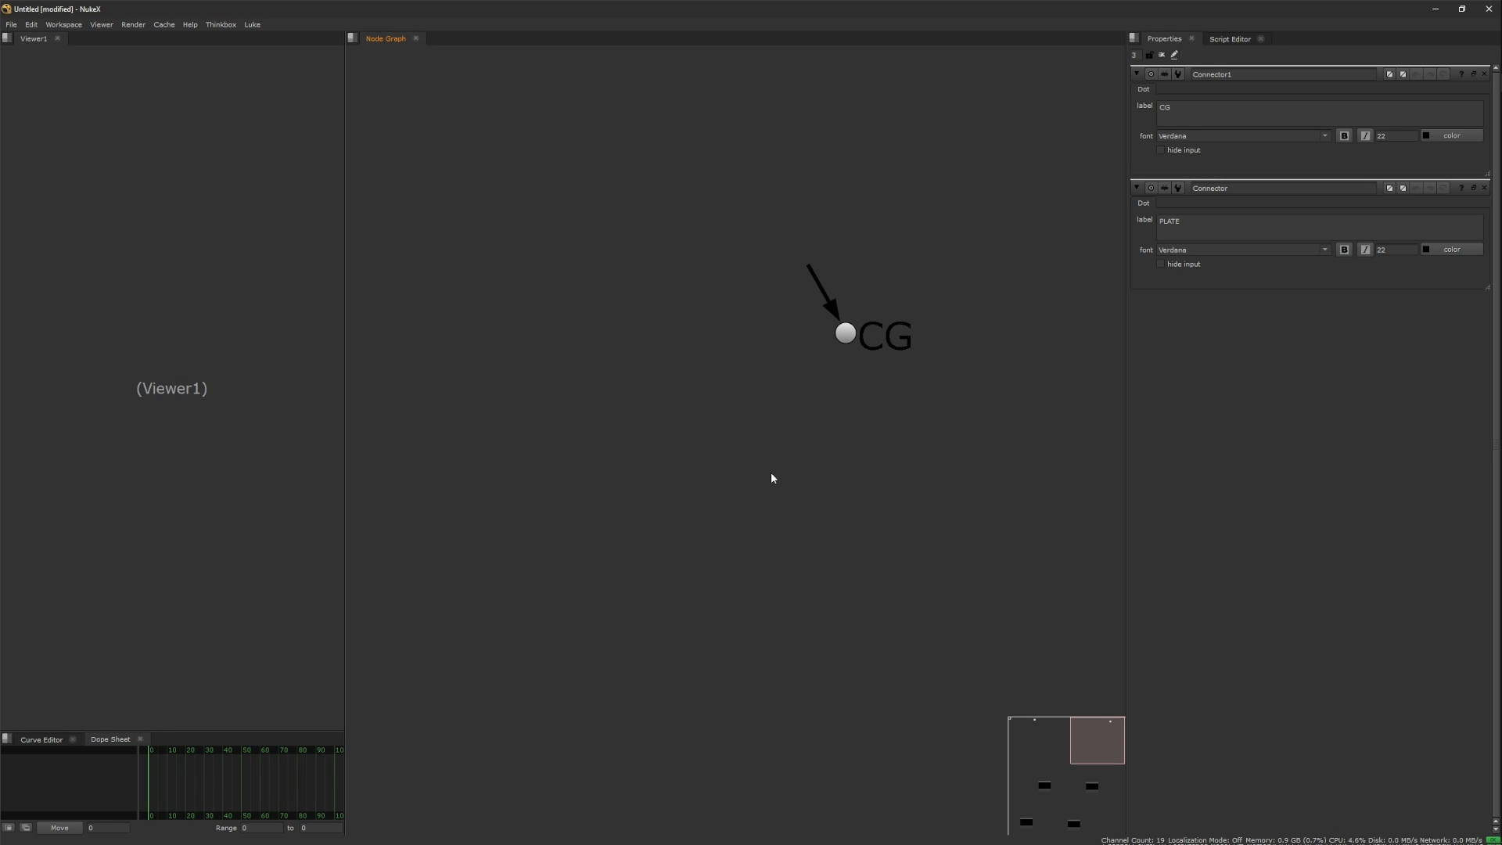
pyautogui.click(846, 333)
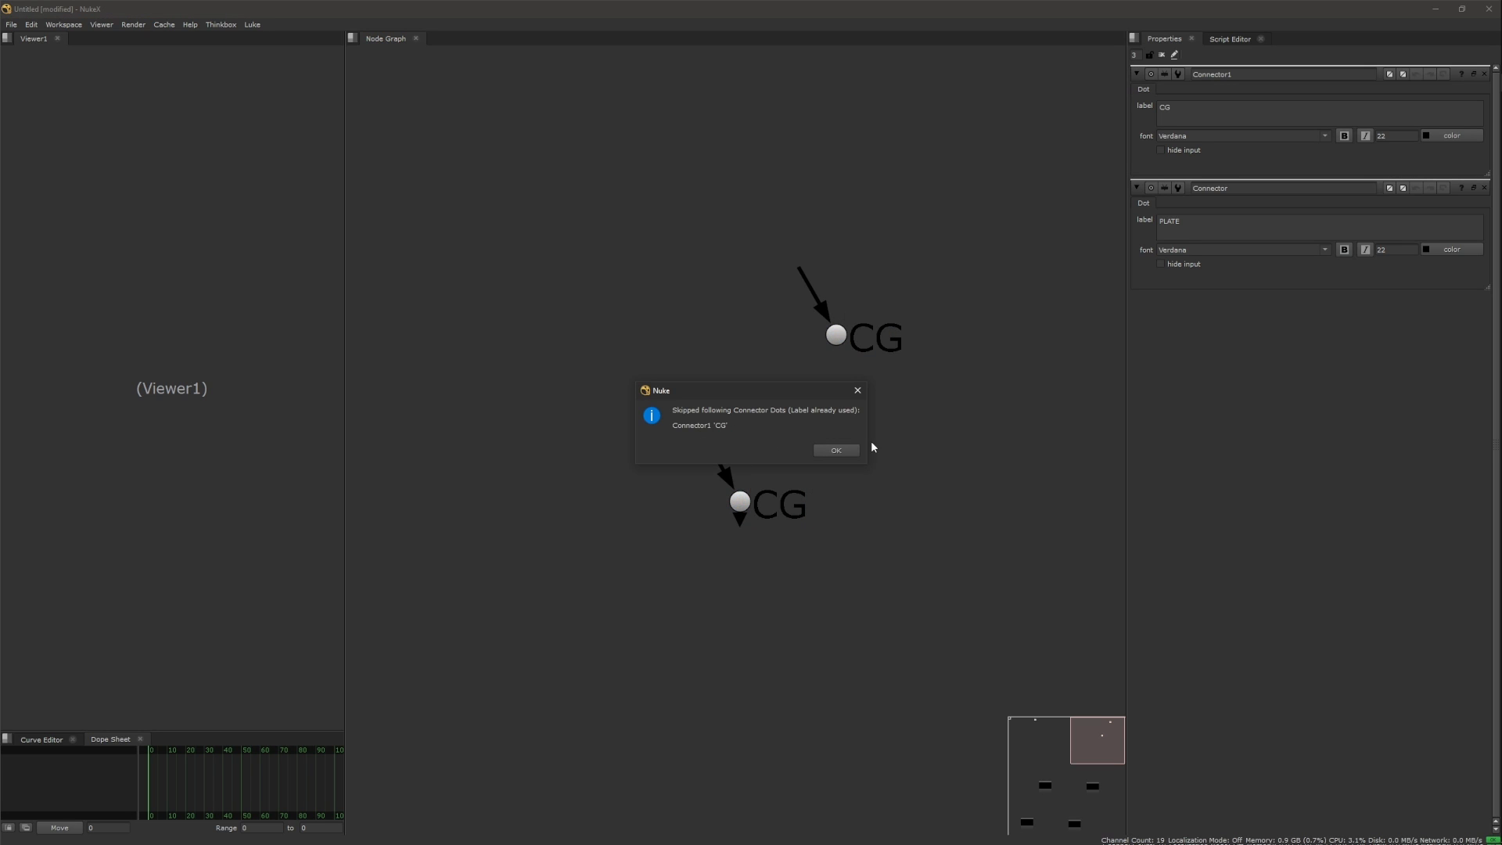
pyautogui.click(836, 450)
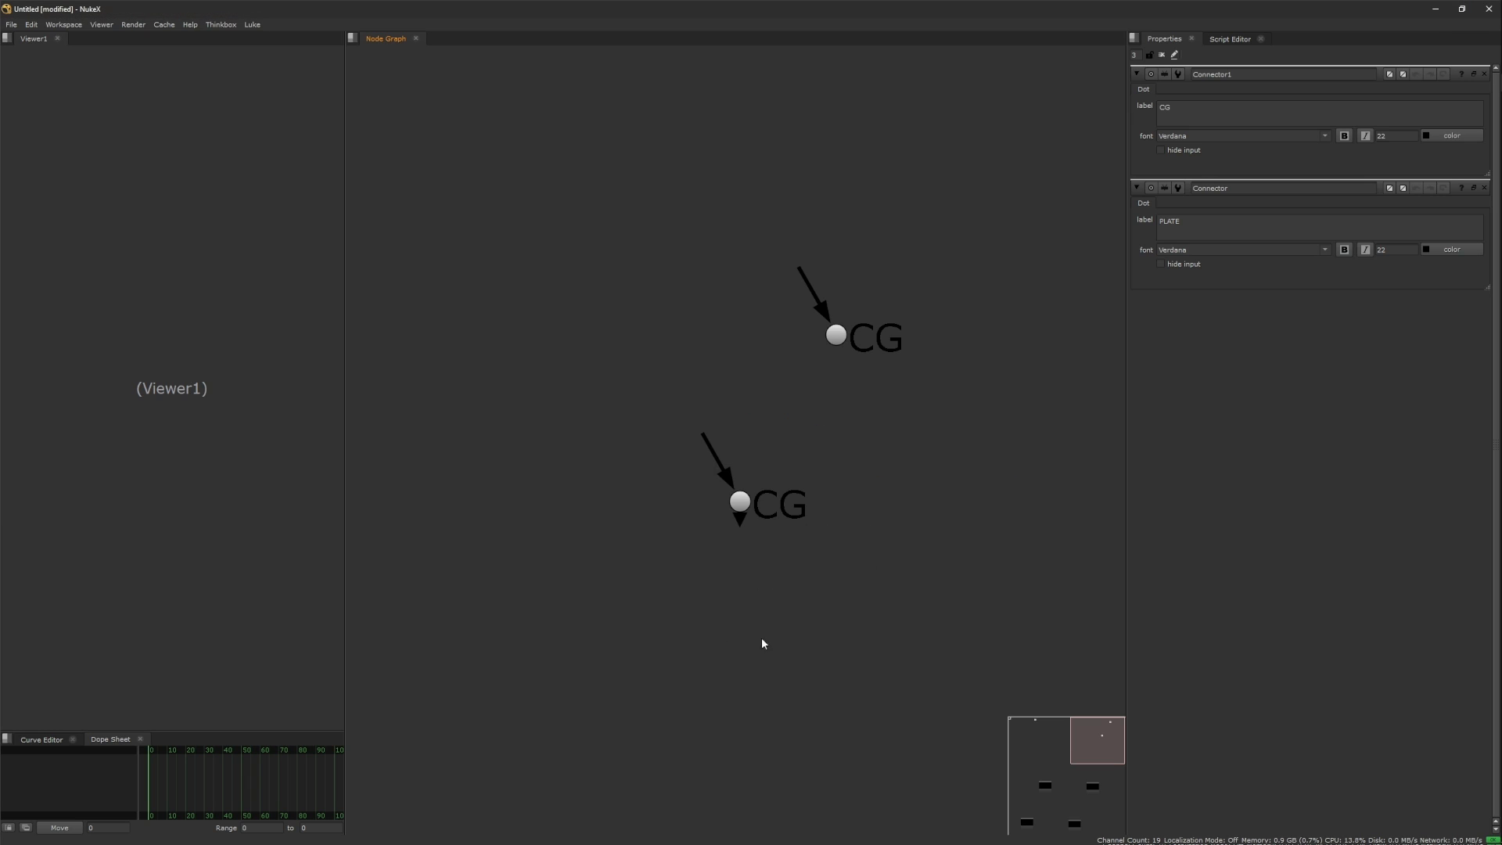